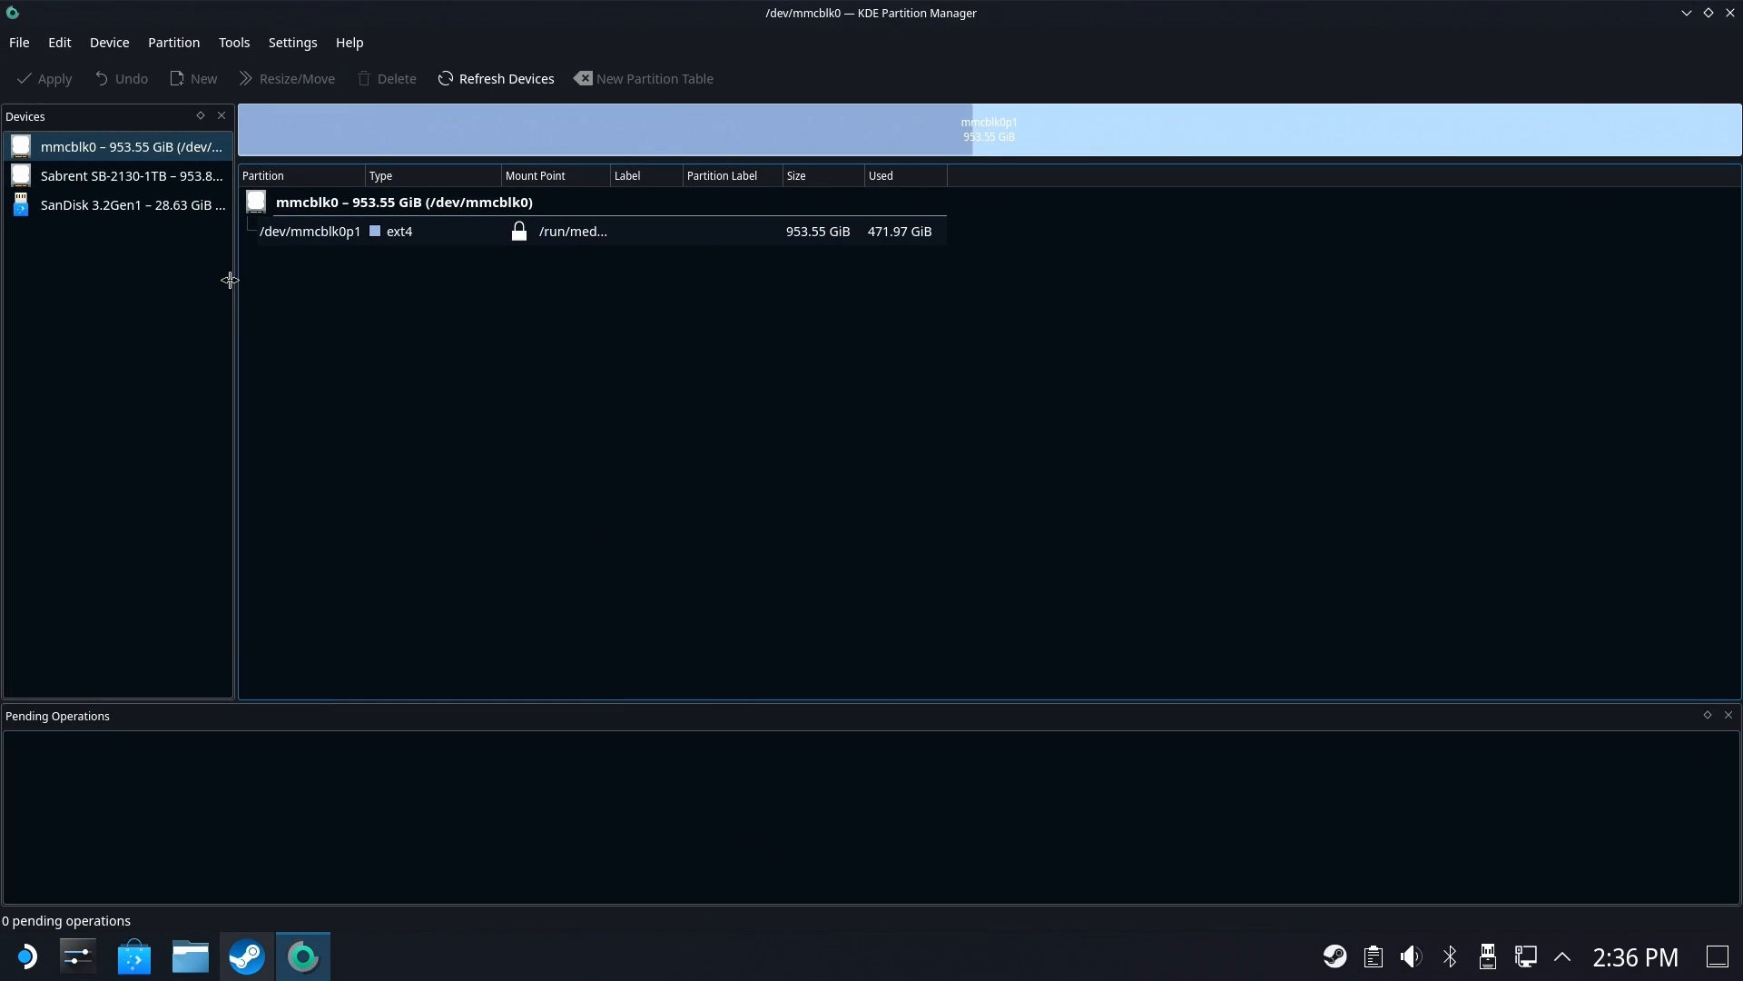
Select the Sabrent SB-2130-1TB drive to list its eight partitions, esp through home
left_click(128, 175)
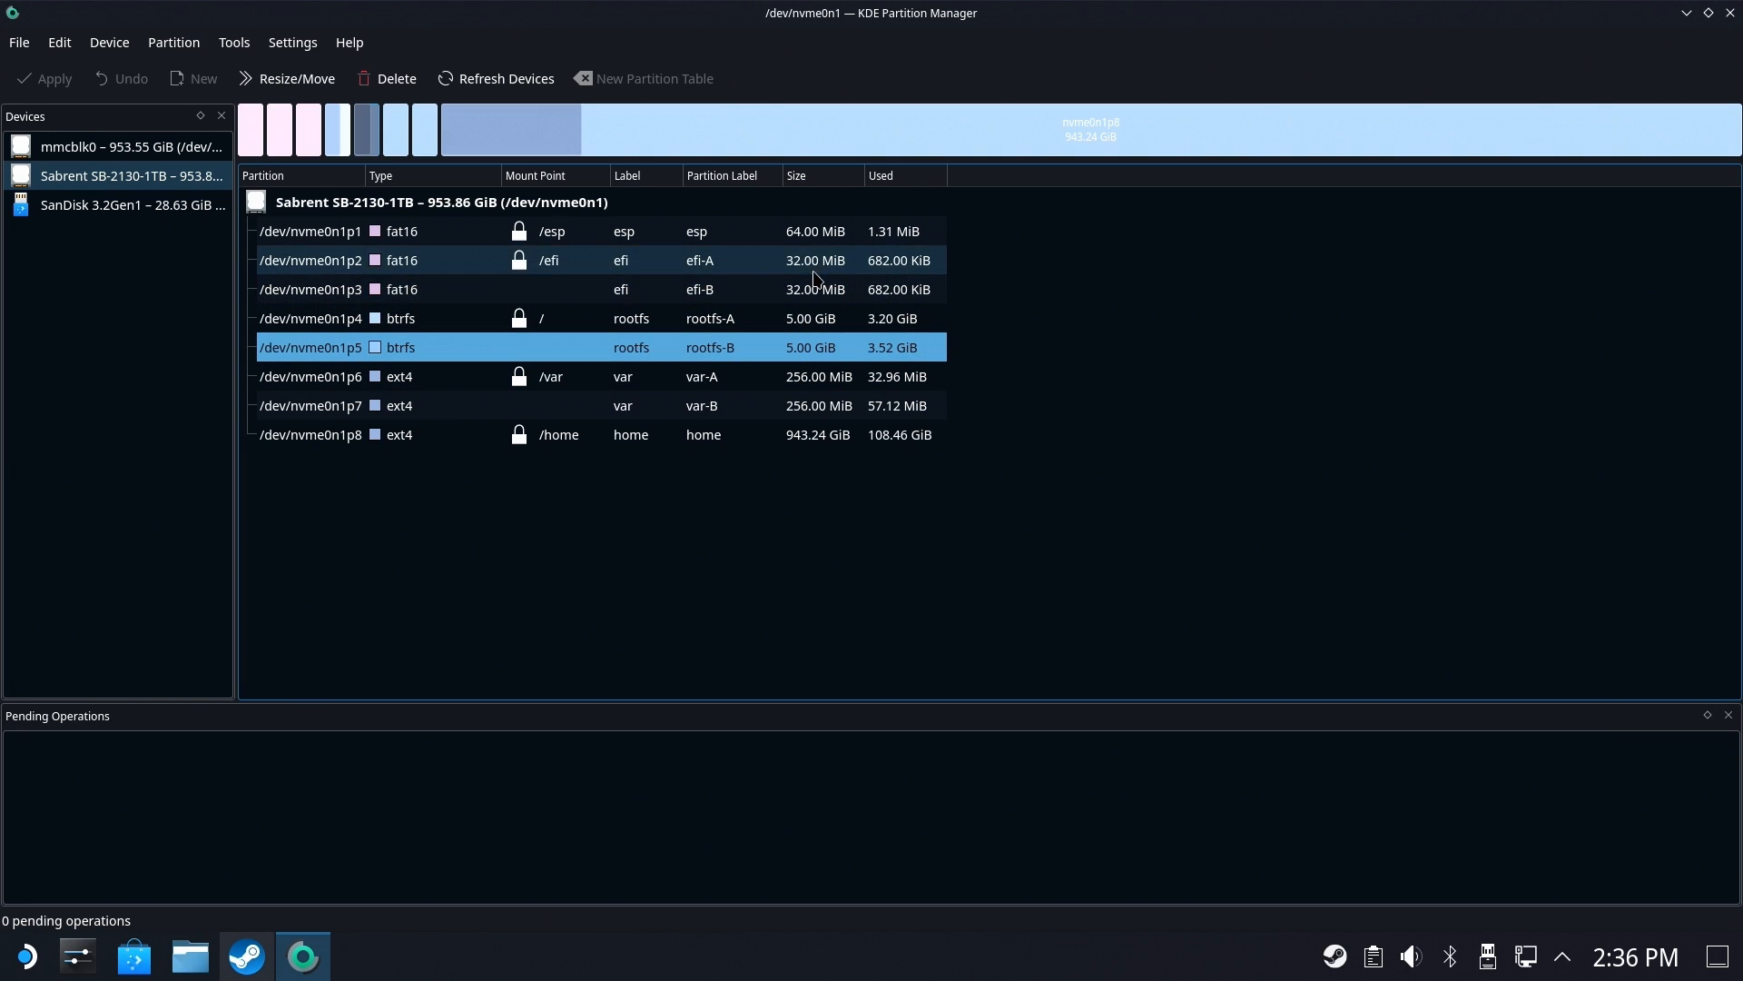
mouse_move(851, 499)
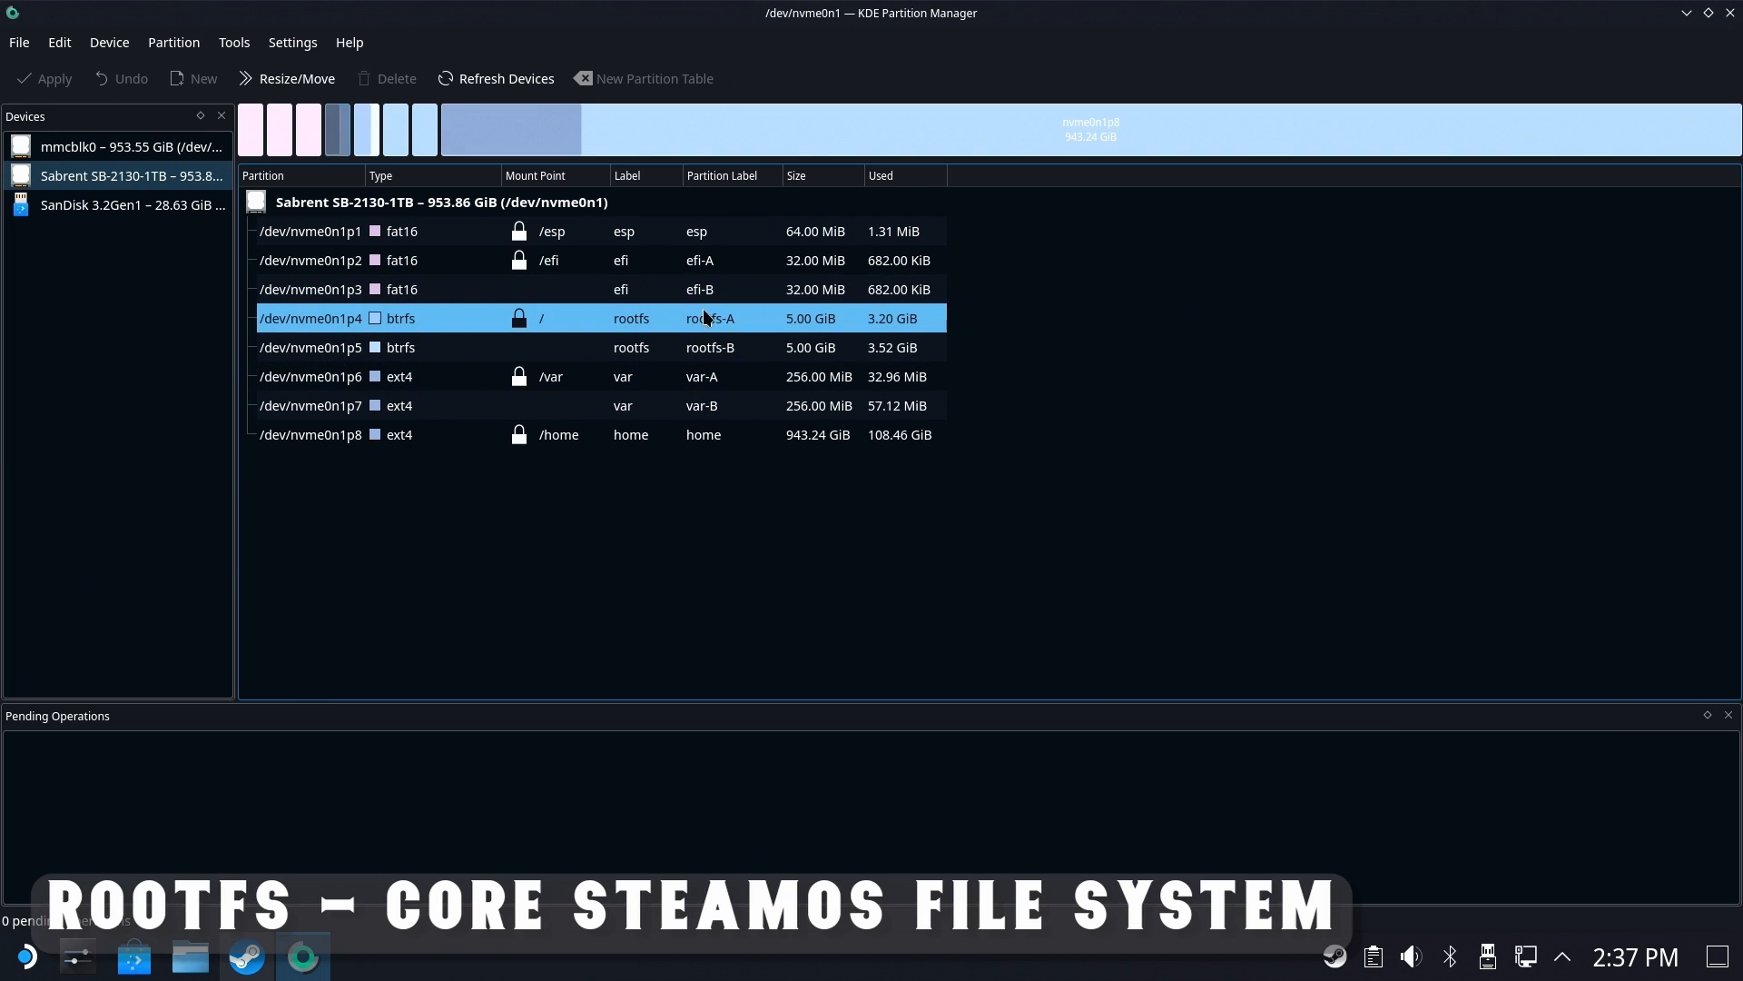
mouse_move(565, 335)
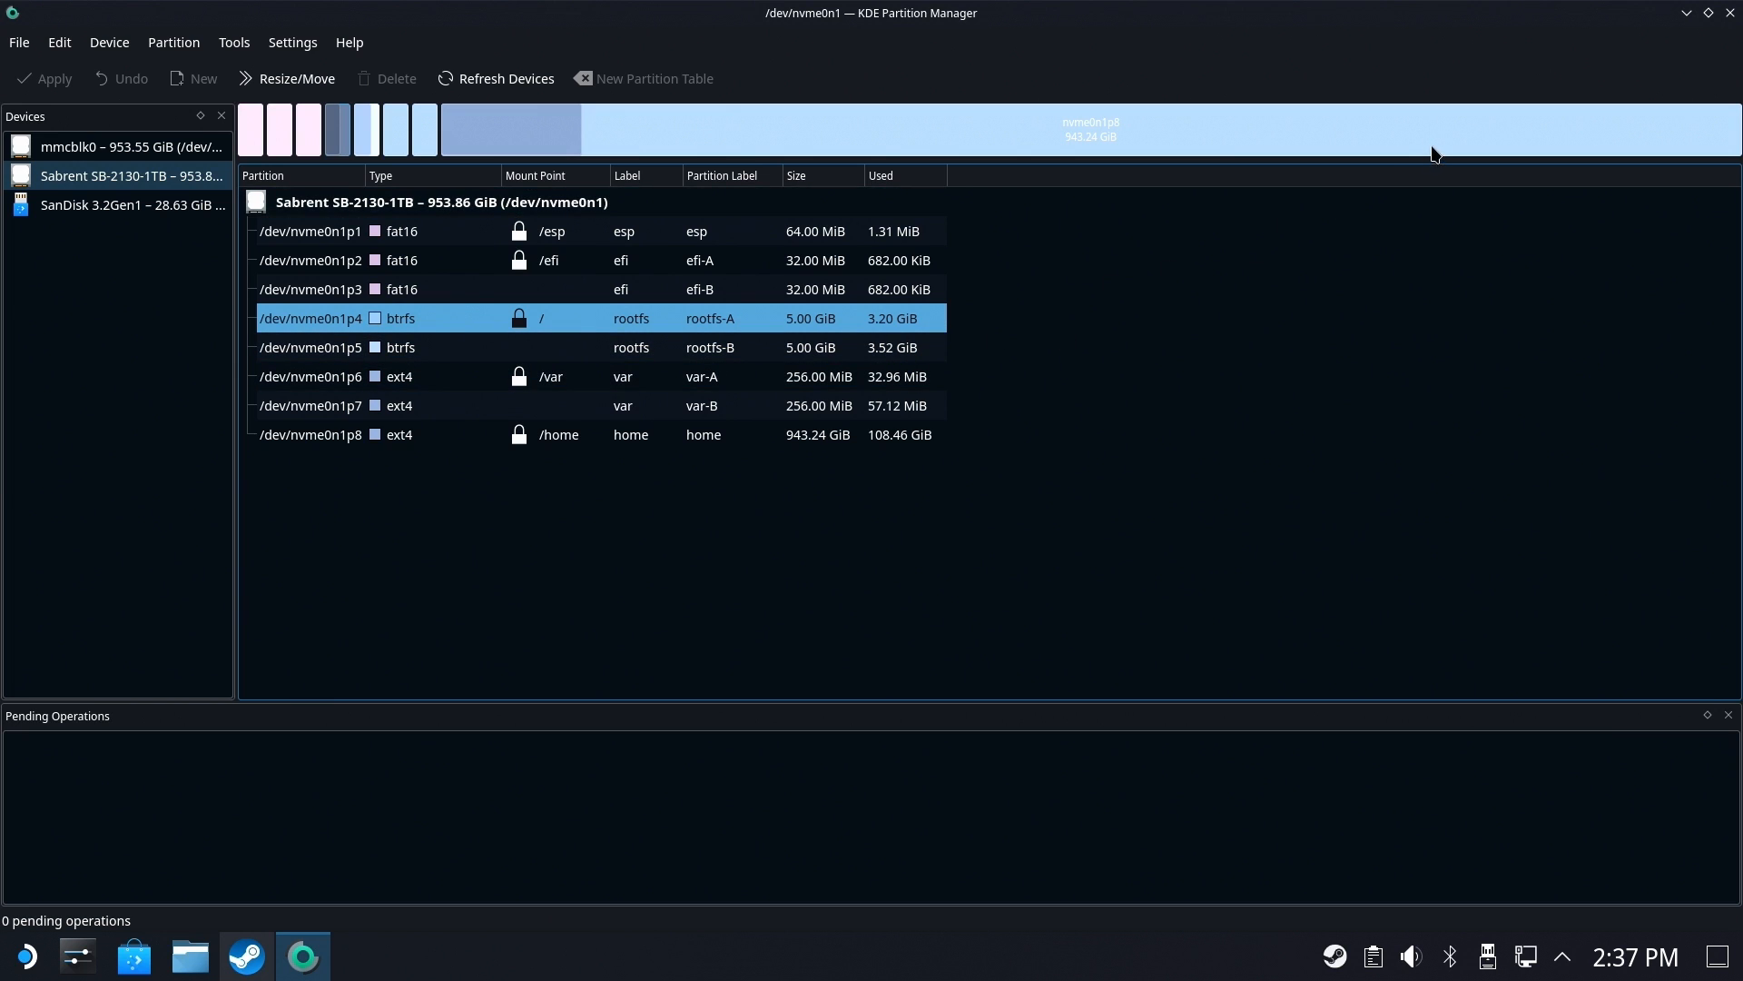
left_click(311, 347)
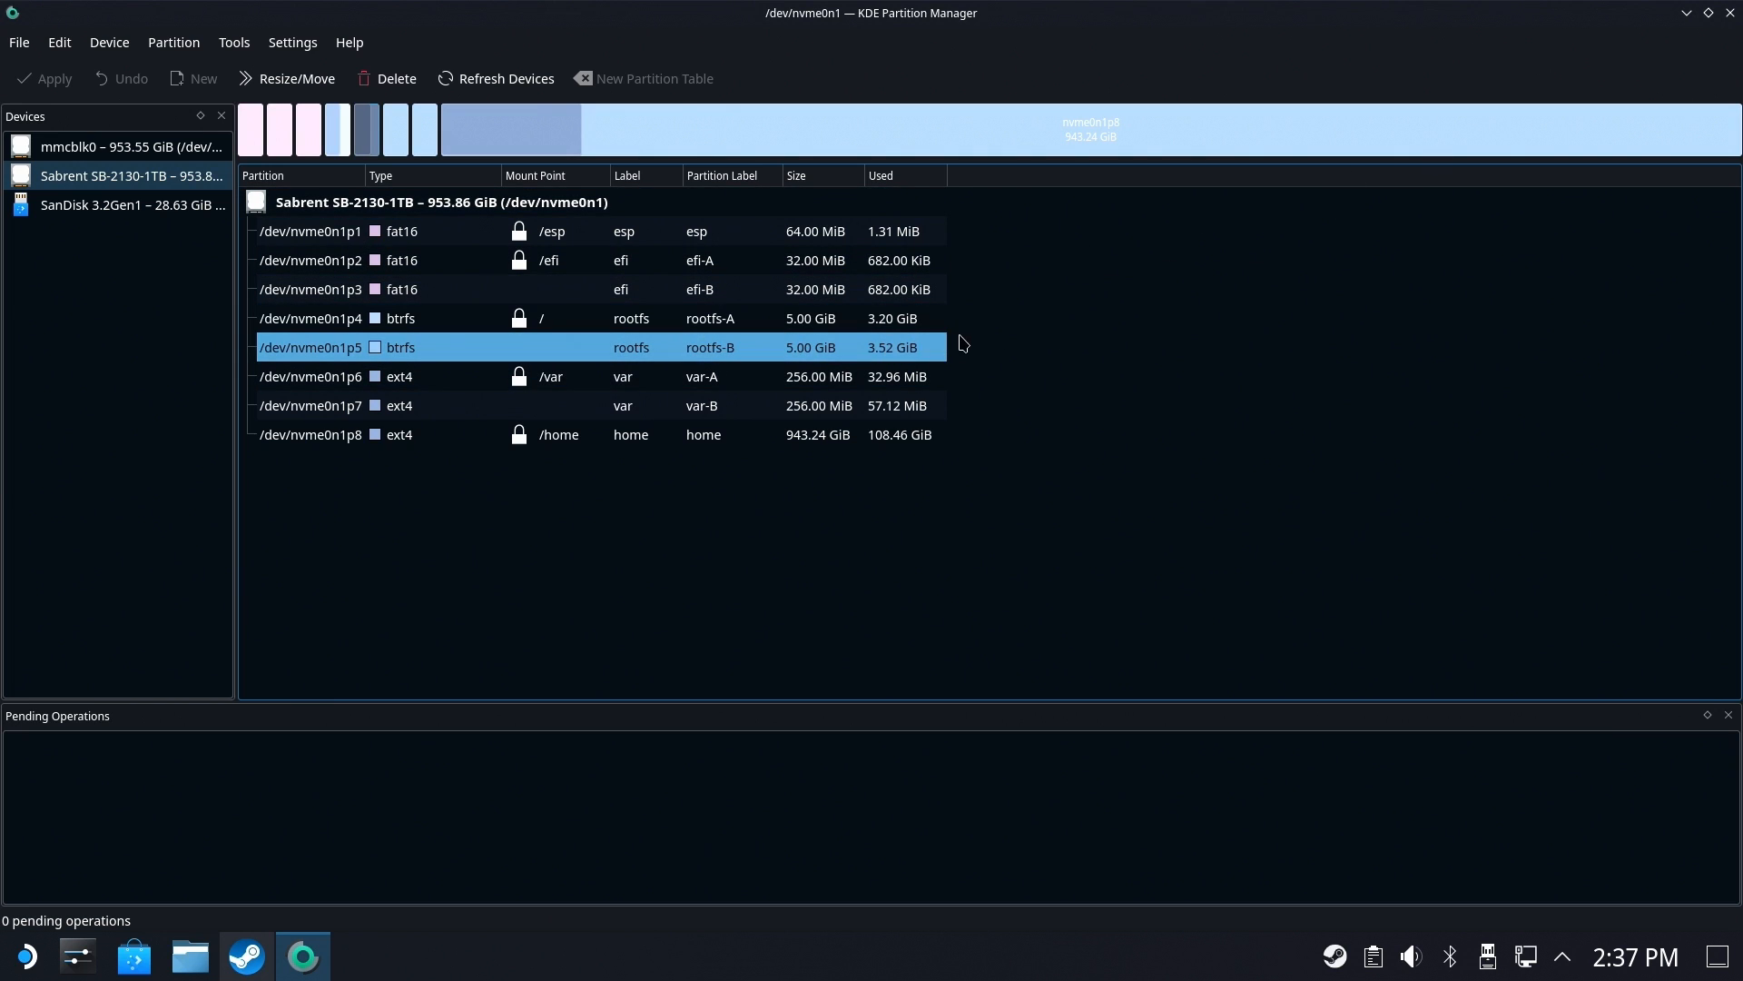
mouse_move(610, 365)
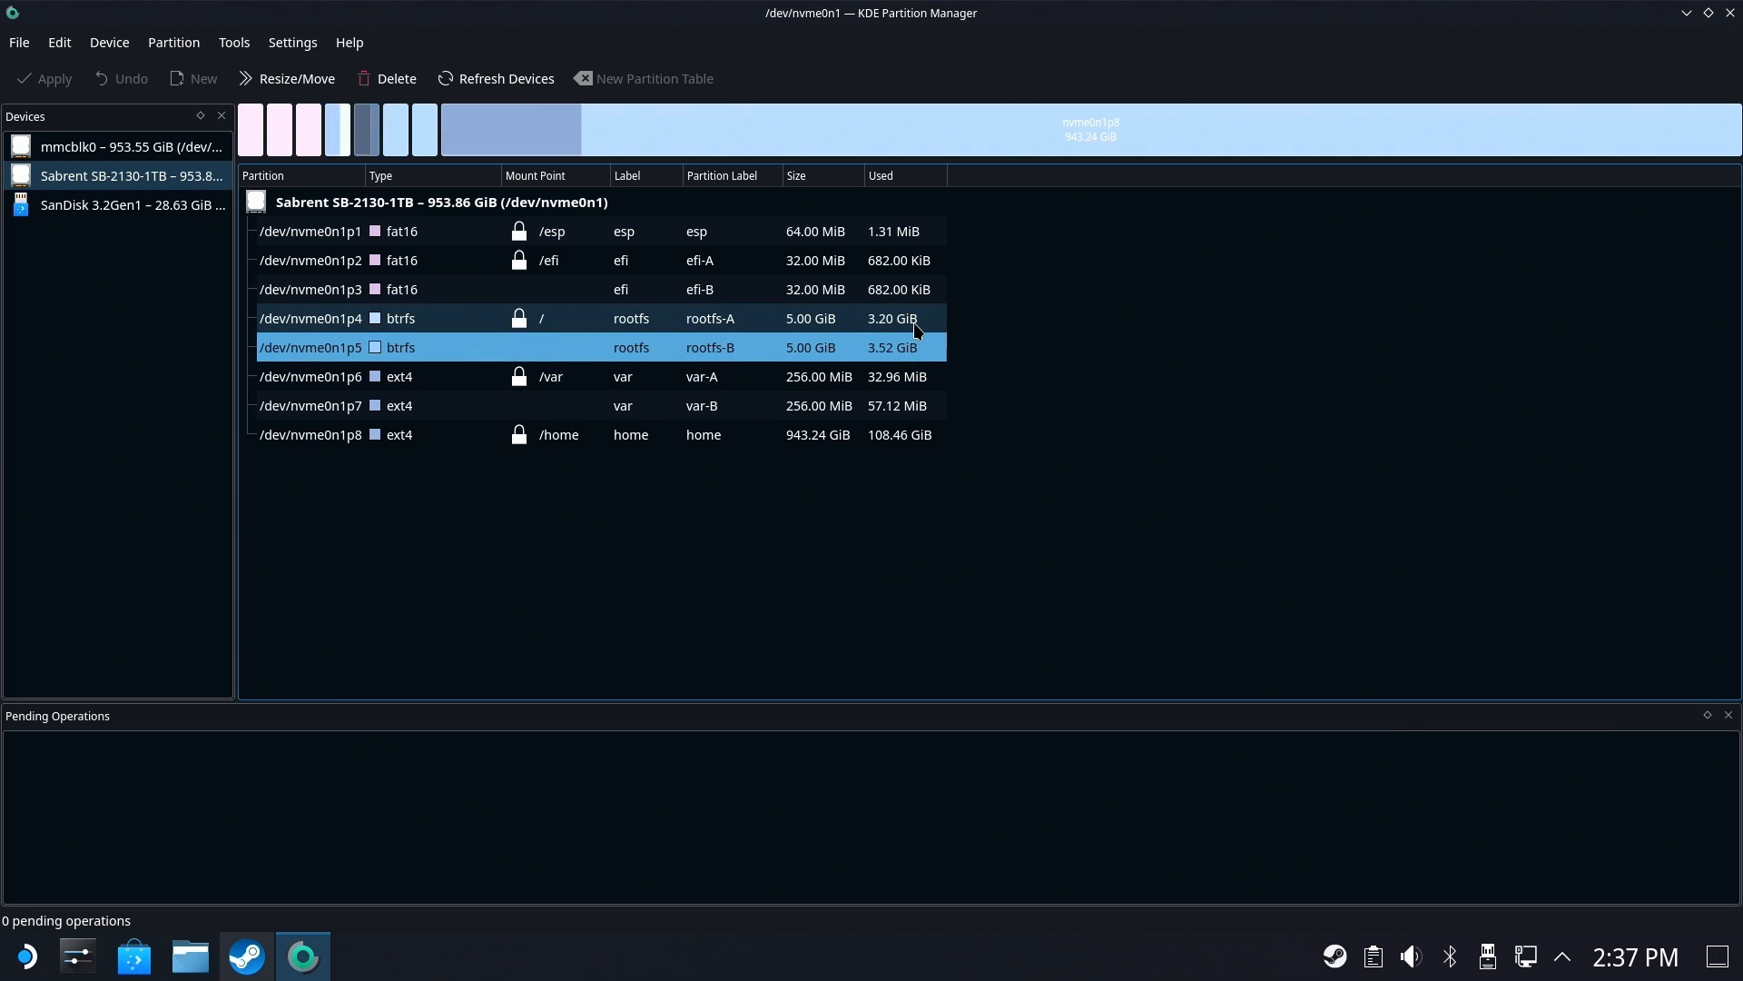
mouse_move(892, 322)
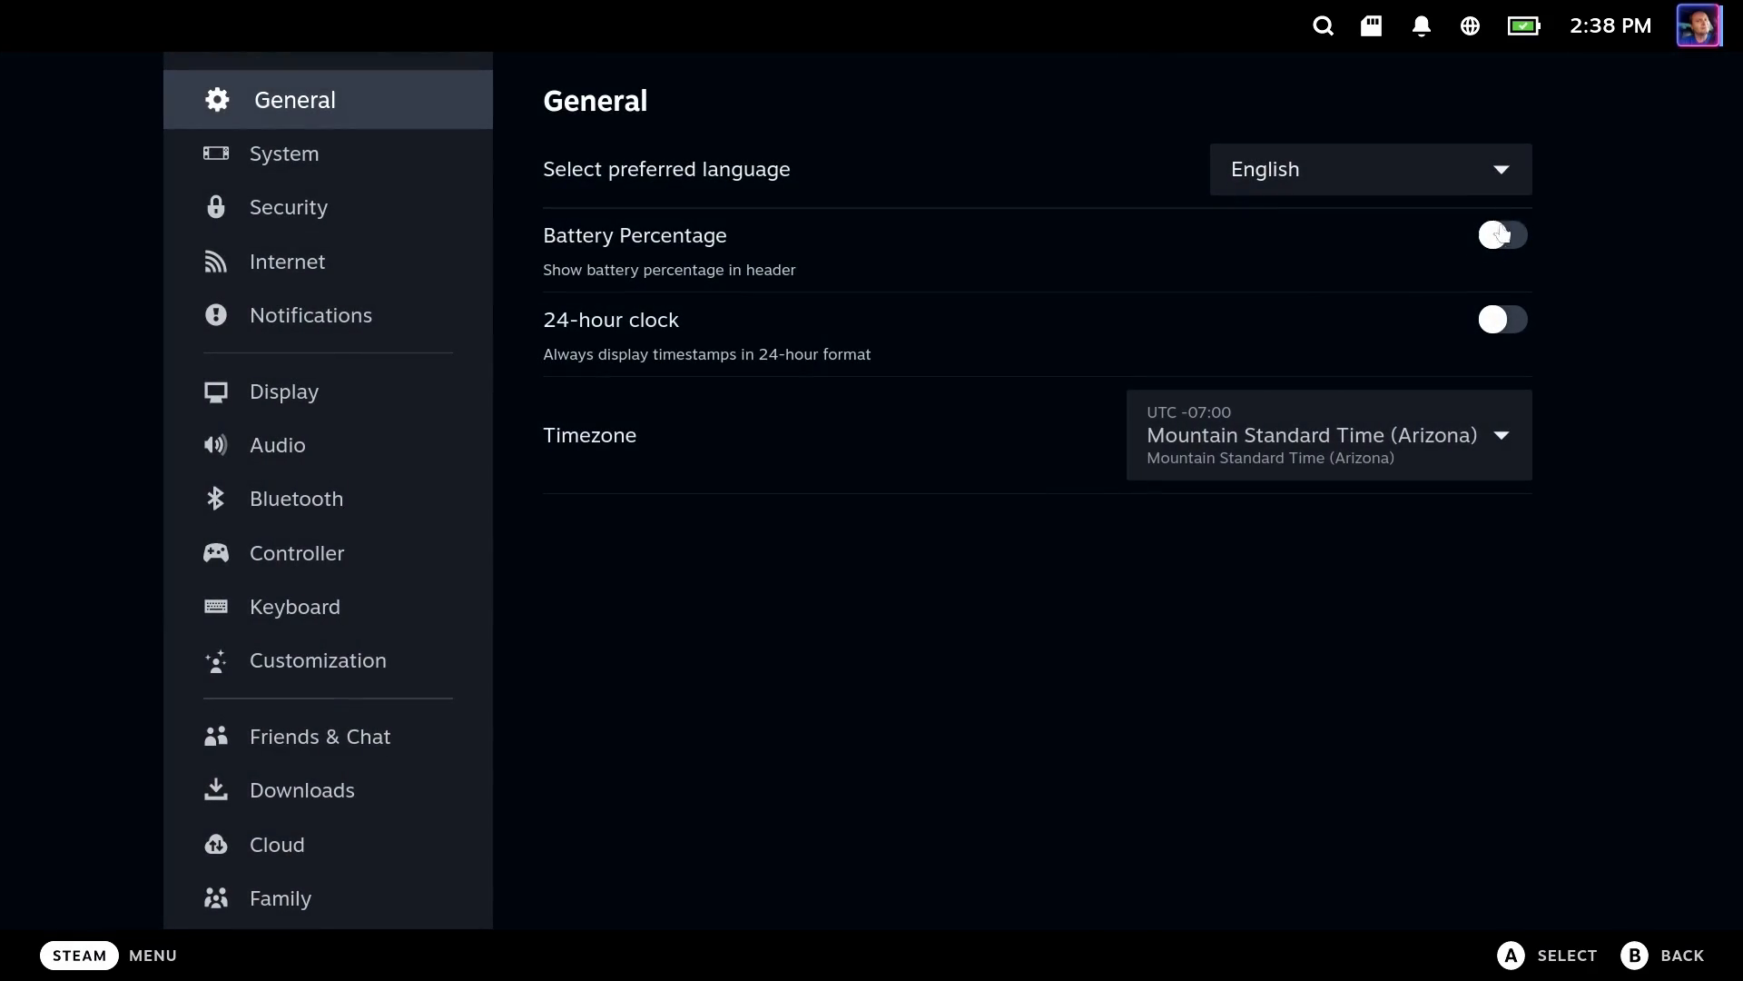
Go to the System settings page and bring up the Power menu
left_click(293, 153)
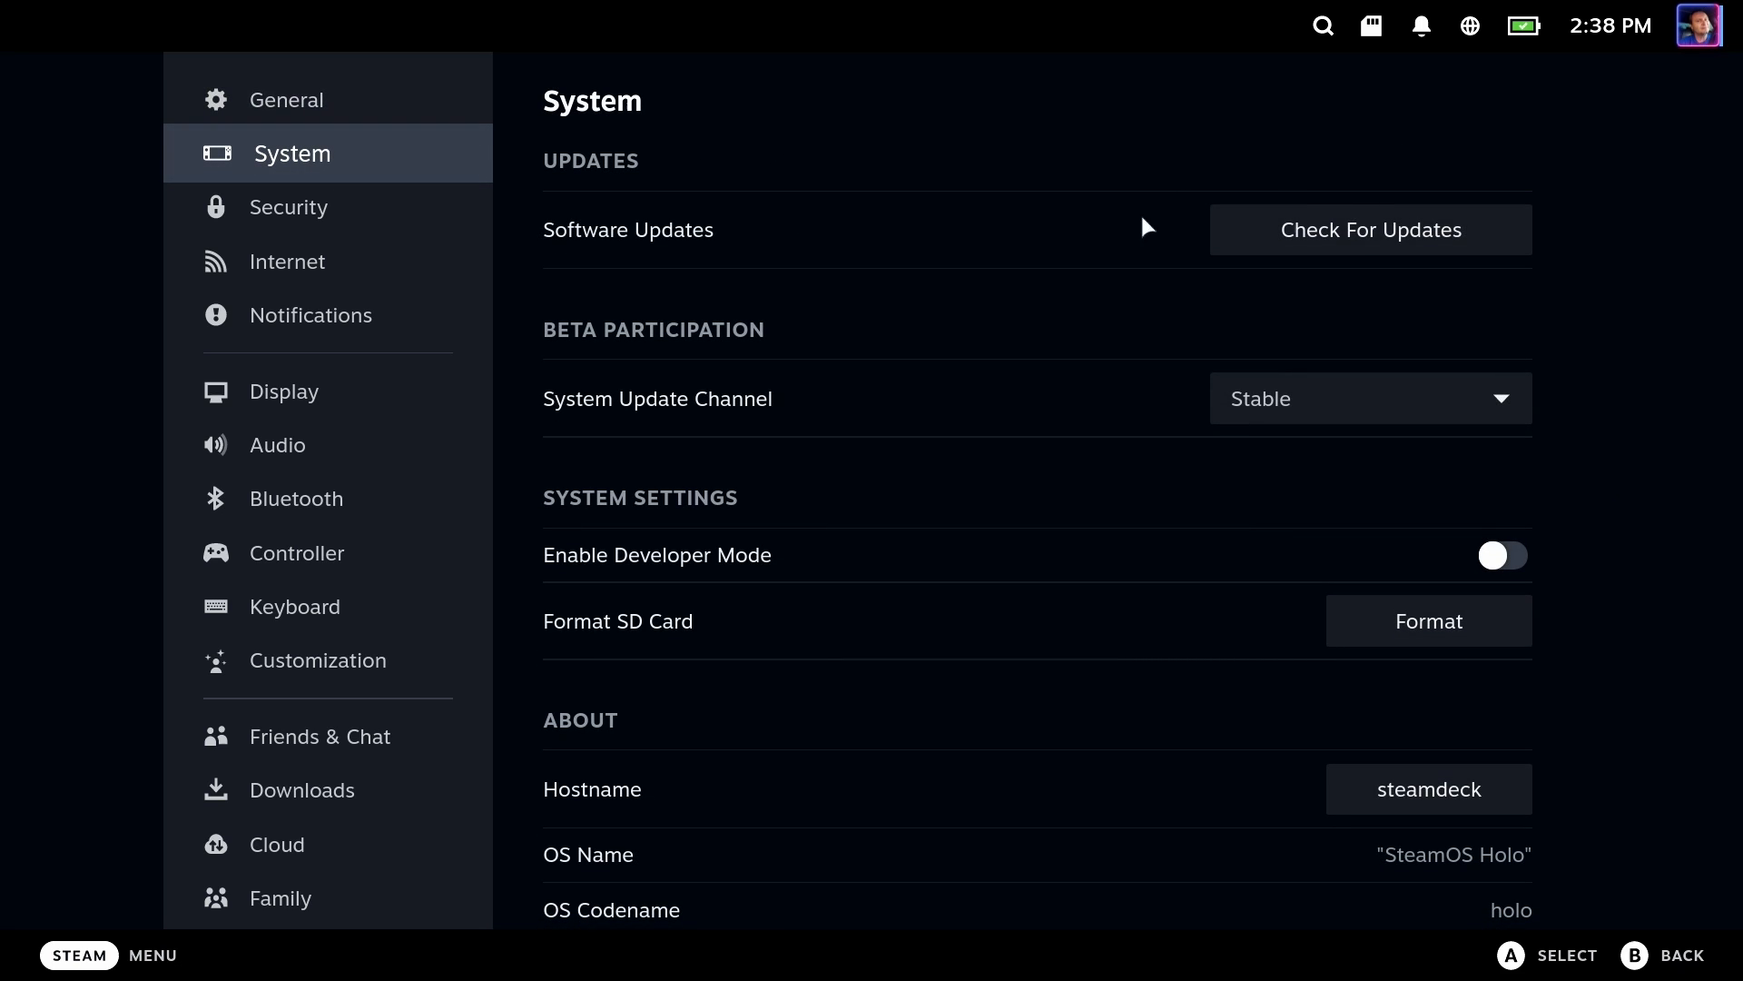
left_click(1370, 229)
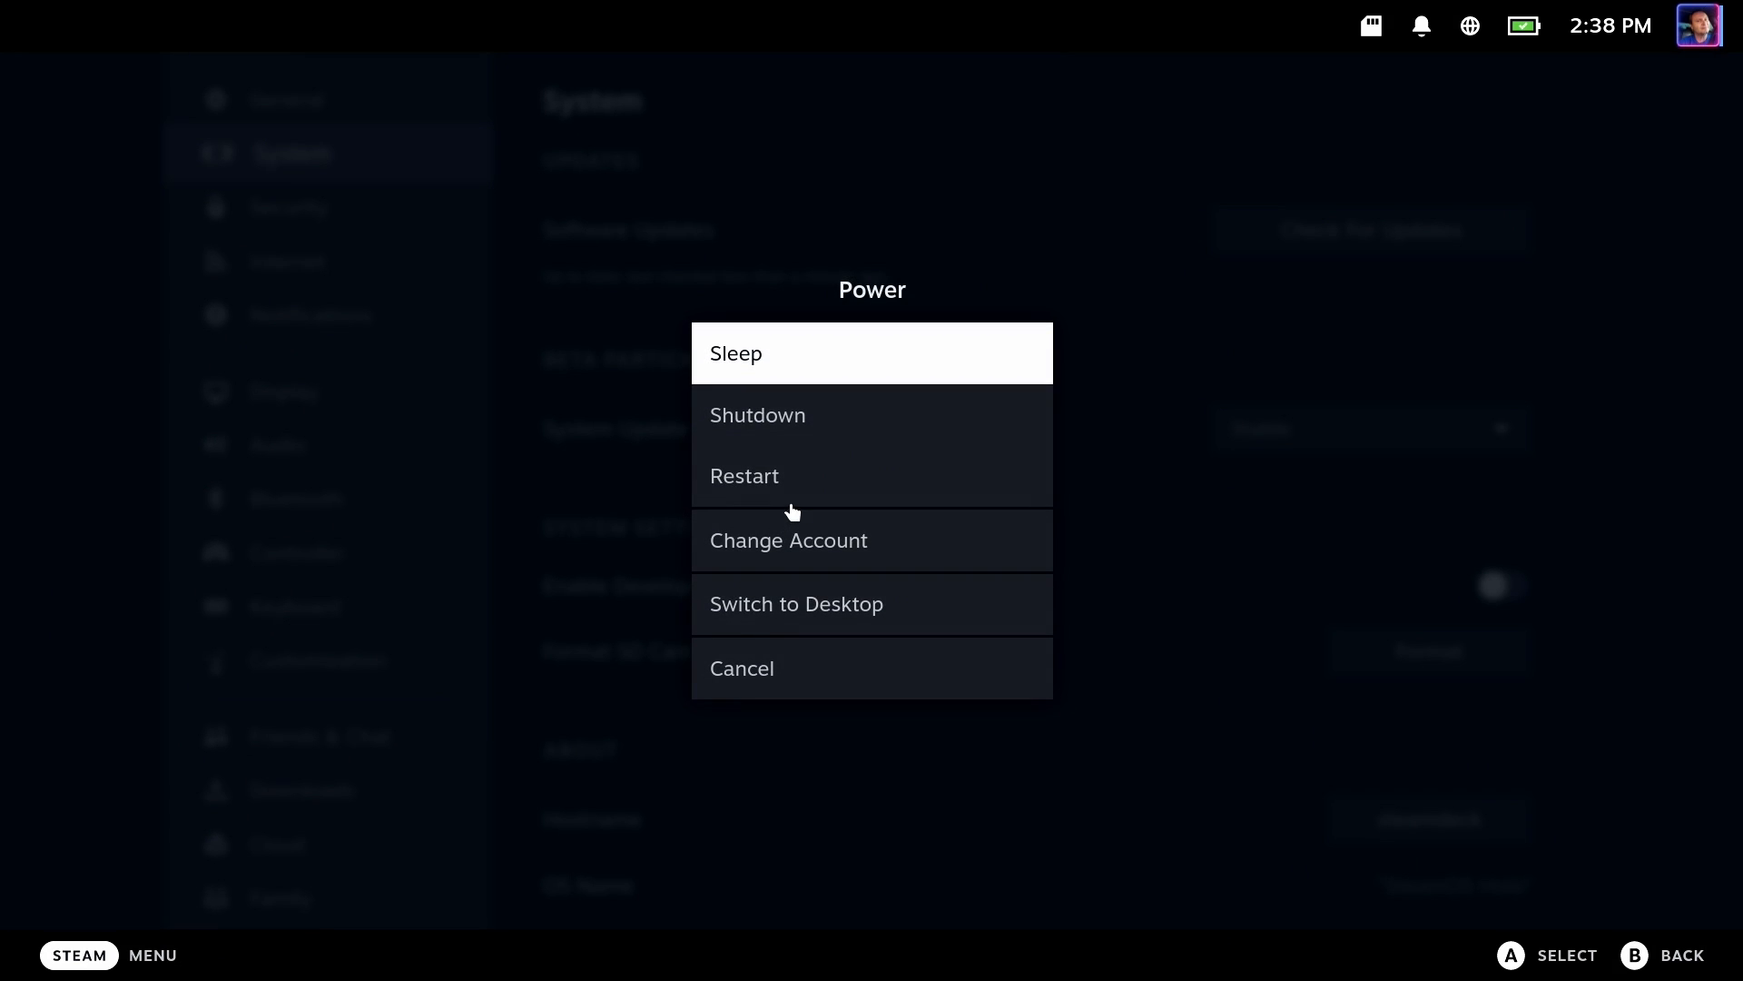
Choose Shutdown from the Power menu and confirm it
left_click(757, 415)
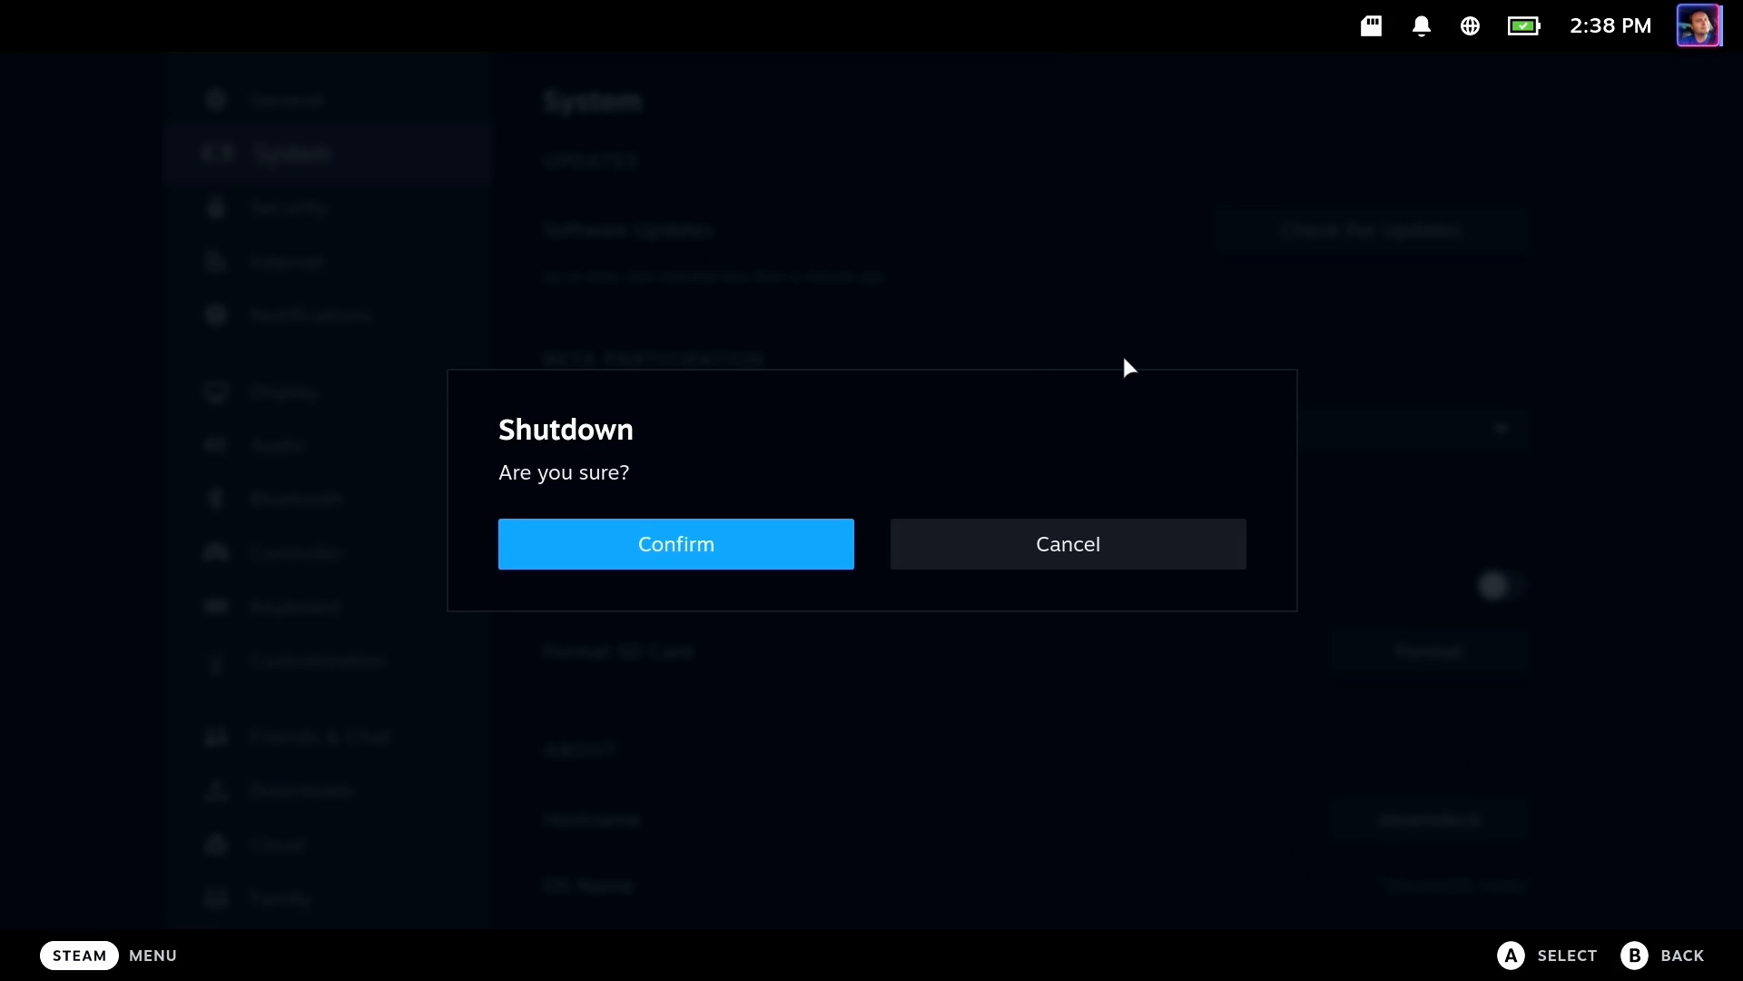
left_click(675, 544)
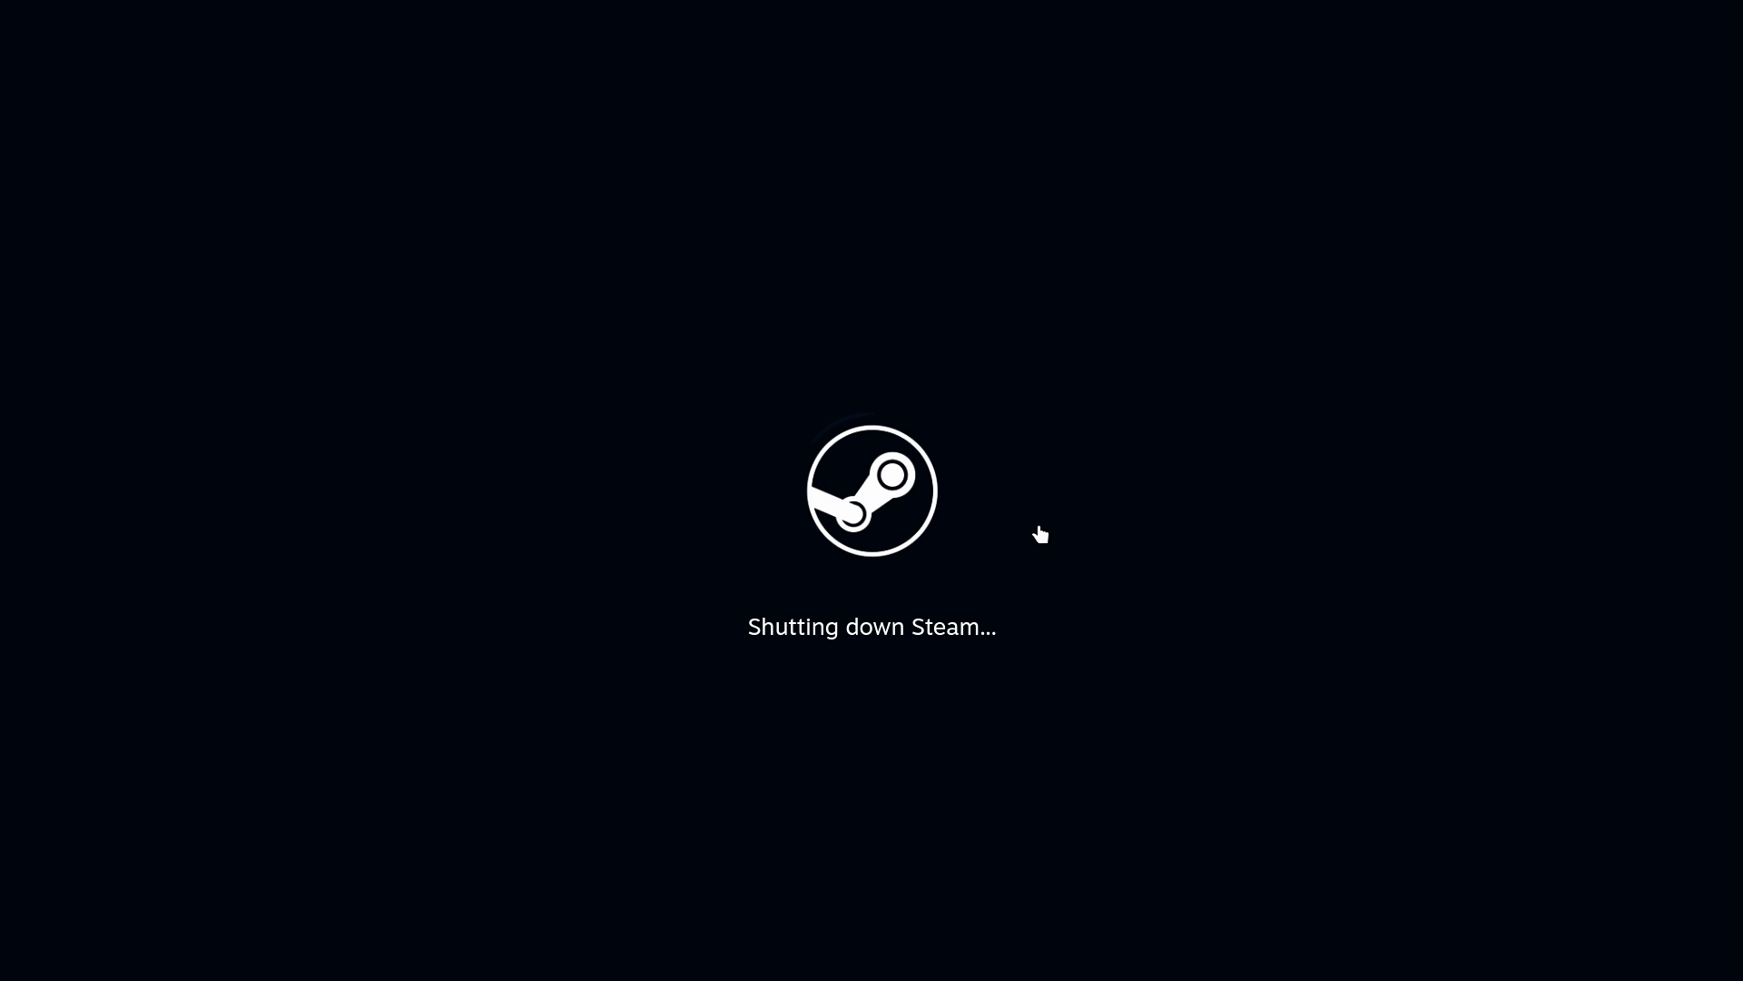